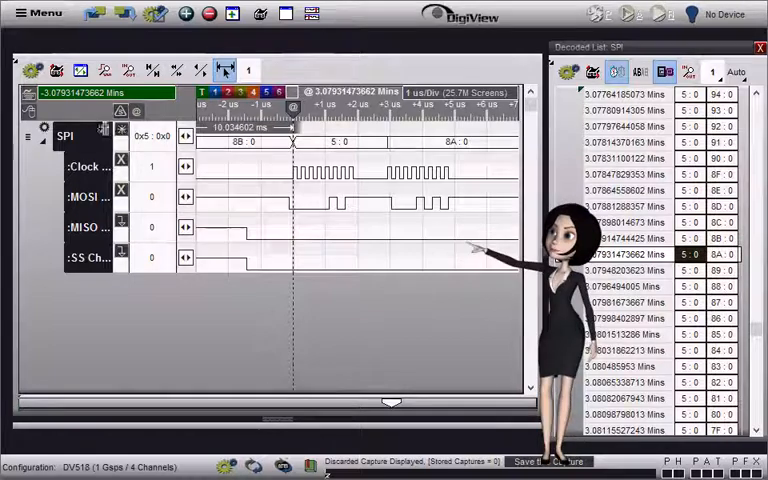
mouse_move(64, 136)
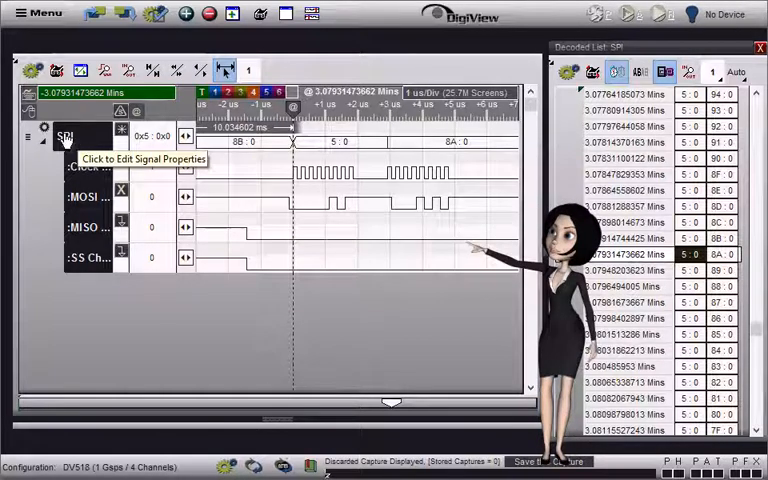
Open the Signal Editor for the SPI signal from its options menu via Edit.
click(46, 136)
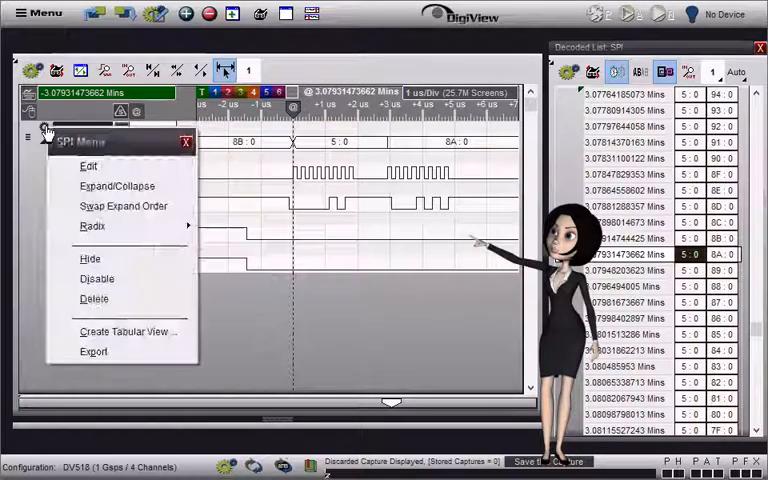
click(88, 164)
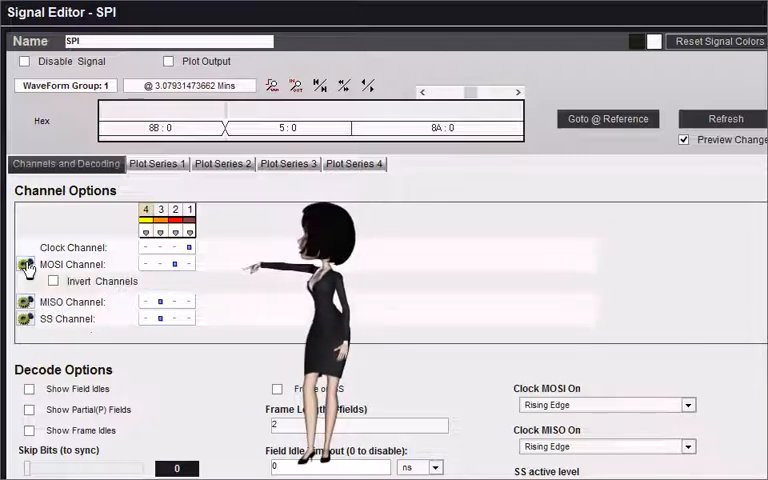
Review the Channel Options and jump the preview to the start of data at 1.409 us.
click(52, 280)
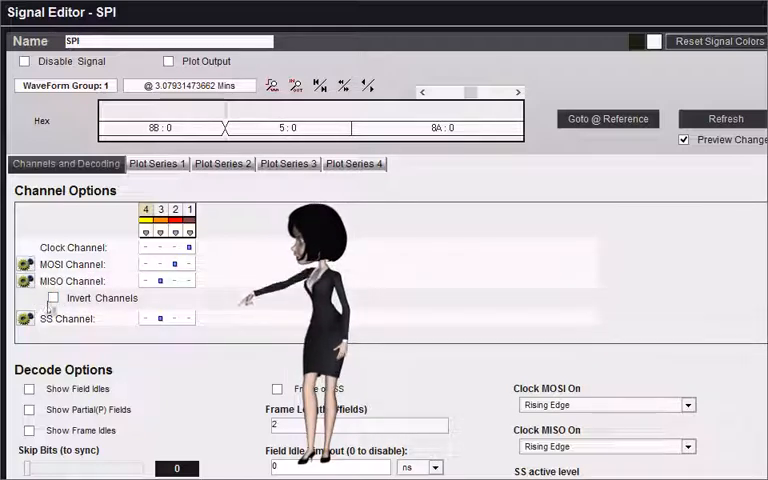
click(52, 298)
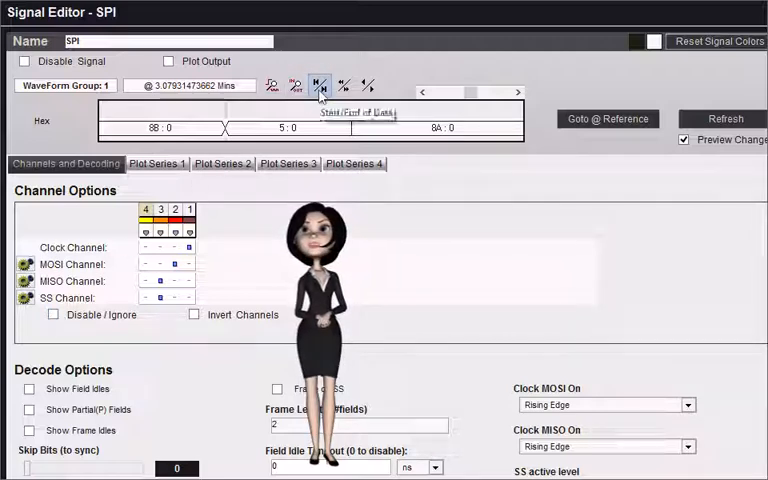
click(318, 84)
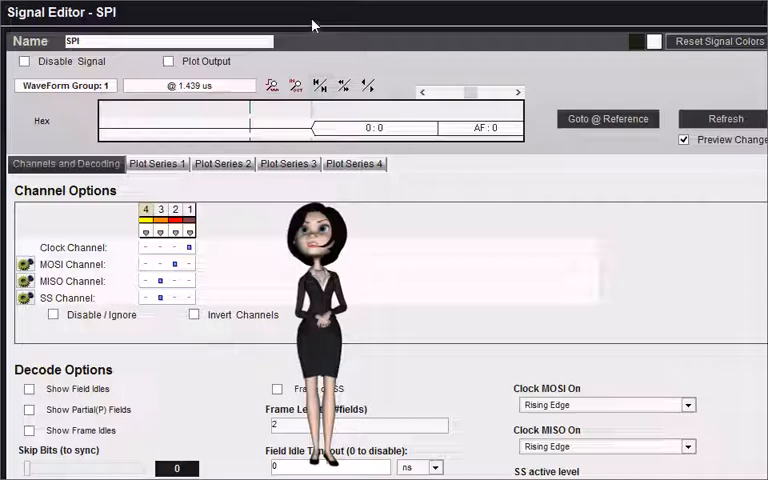
Enable Show Field Idles, Show Partial(P) Fields and Show Frame Idles in the Decode Options.
scroll(down, 3)
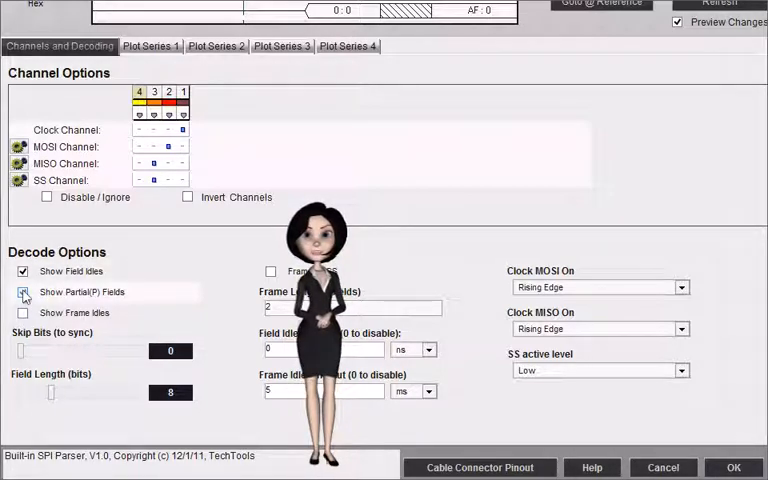
click(24, 292)
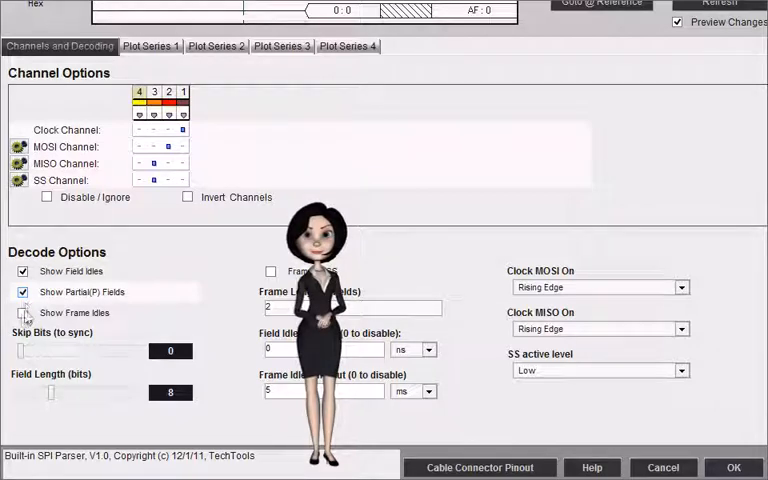
click(22, 312)
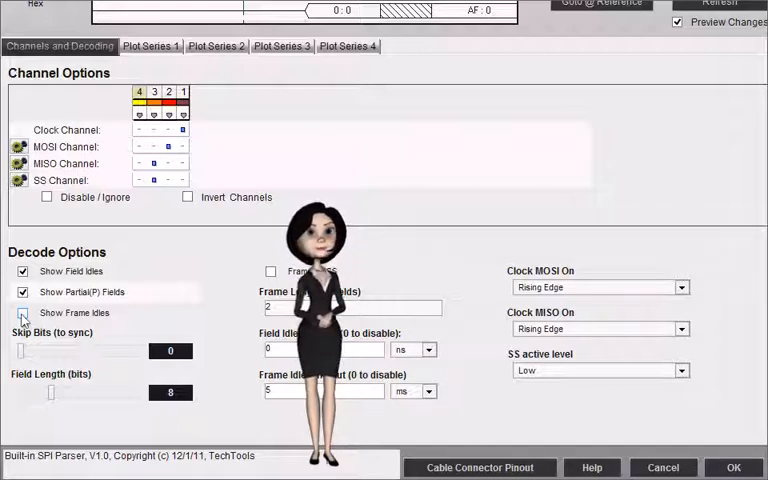
click(22, 312)
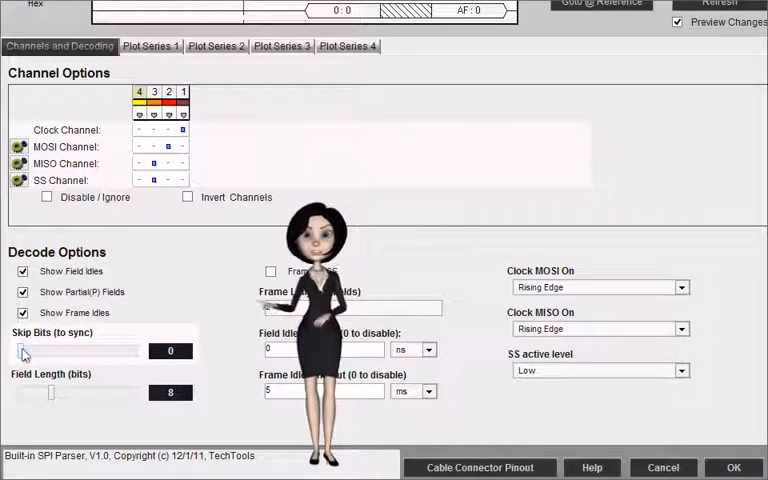
text(2)
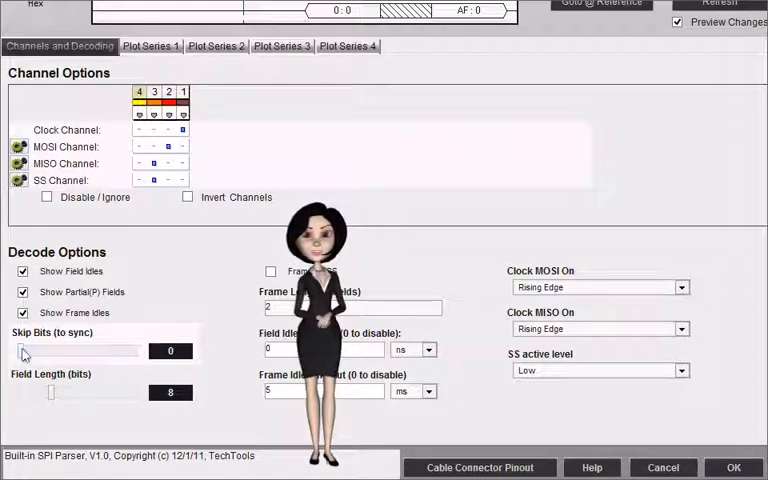
drag(24, 352, 56, 352)
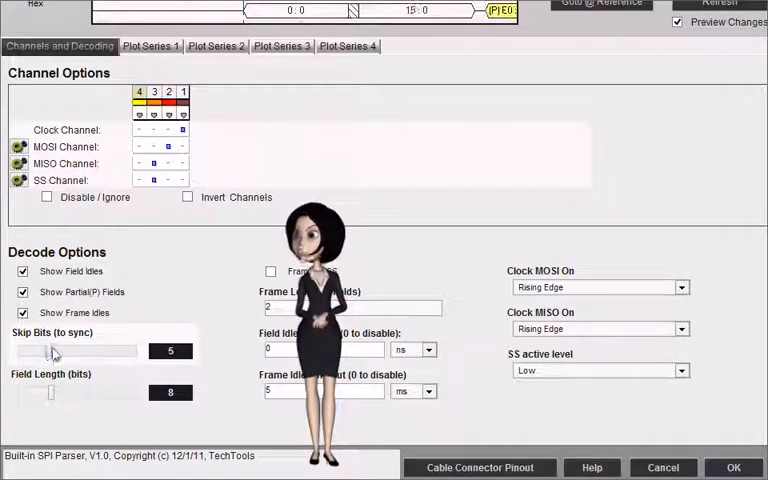
drag(48, 350, 108, 350)
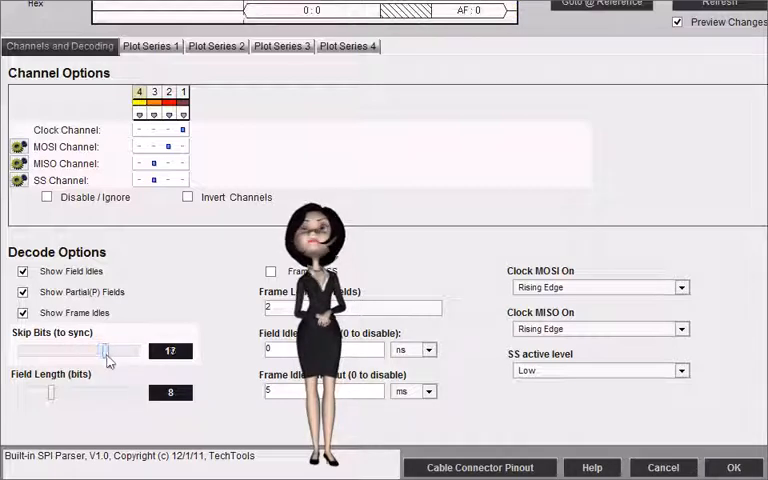
drag(108, 350, 140, 350)
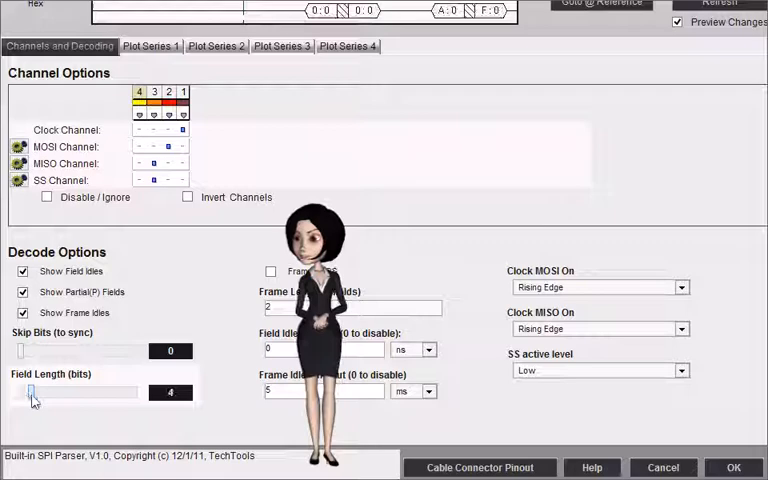
drag(36, 392, 100, 392)
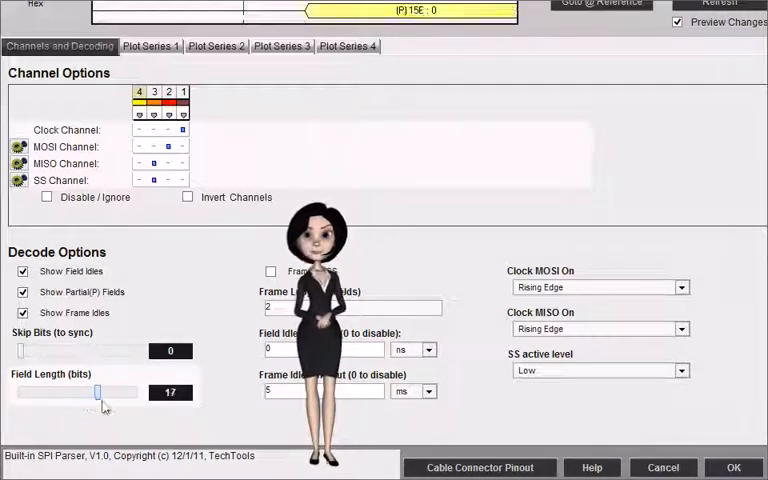
drag(96, 392, 136, 392)
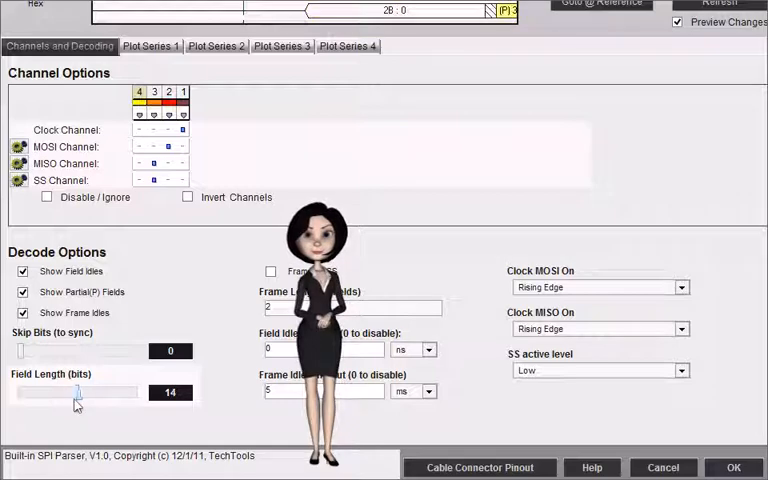
drag(80, 392, 62, 392)
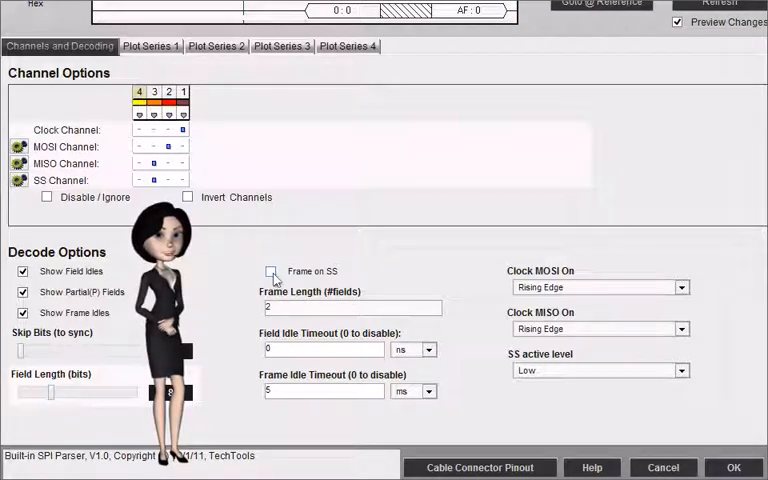
click(272, 272)
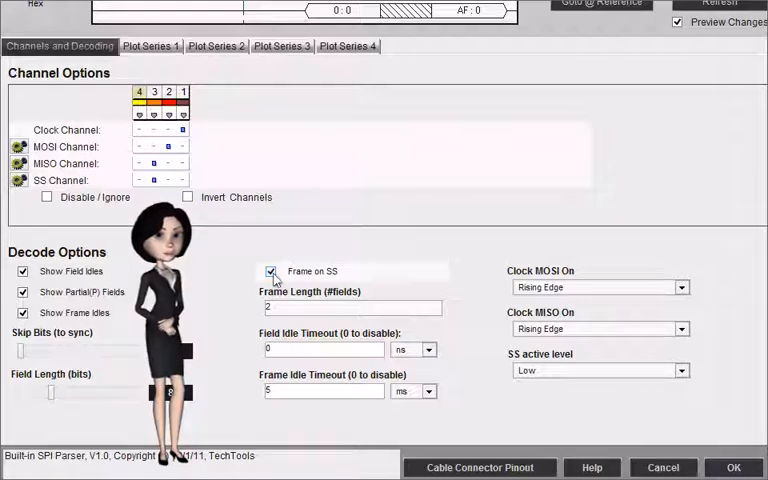
click(272, 272)
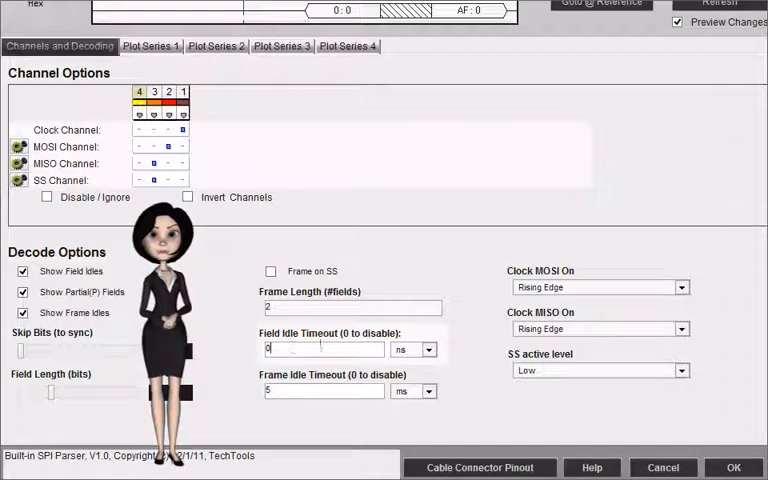
click(428, 348)
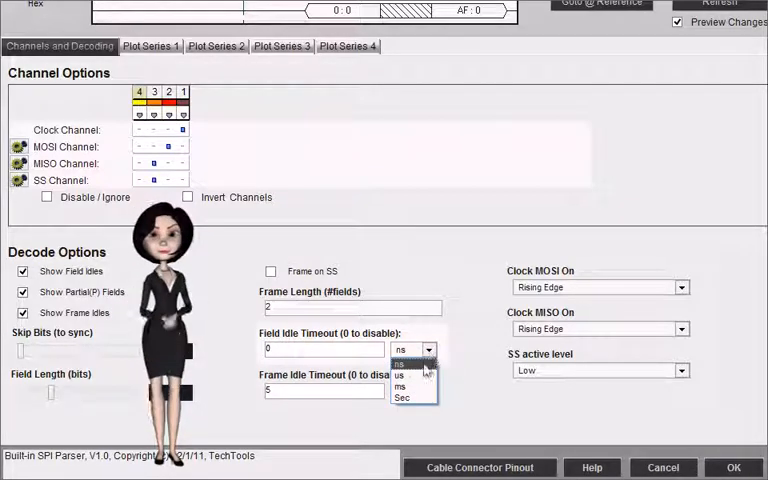
click(400, 376)
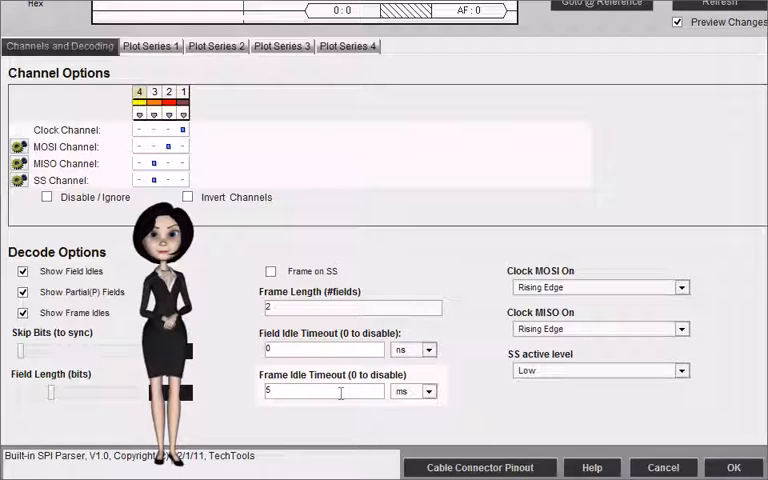
click(324, 392)
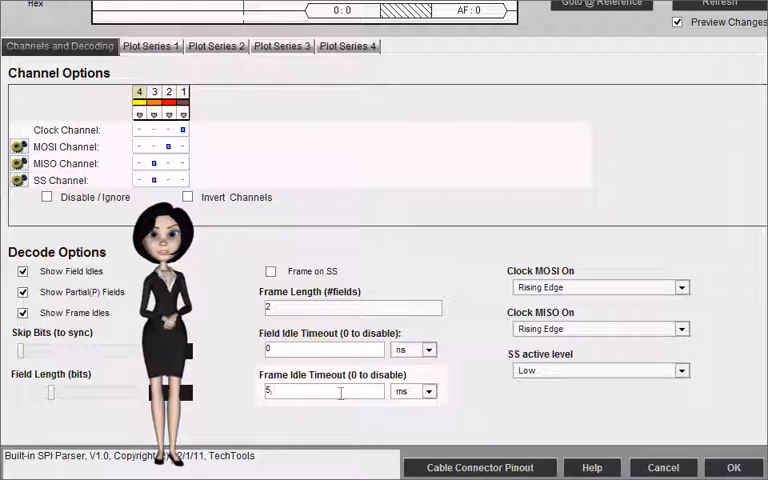
click(428, 392)
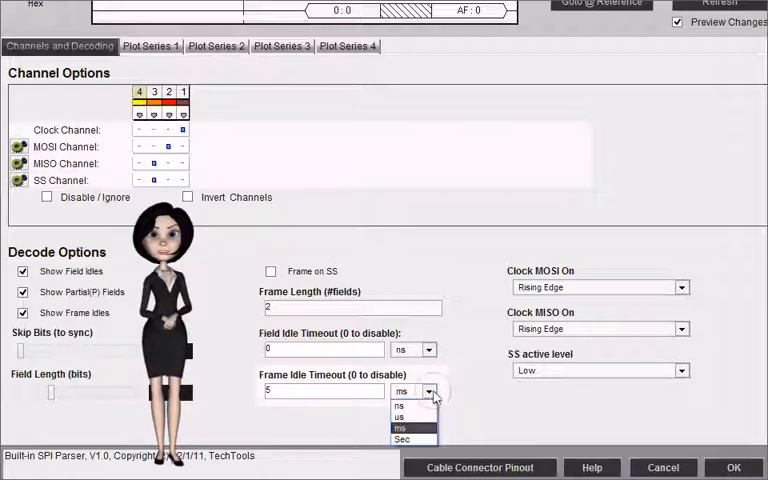
click(400, 424)
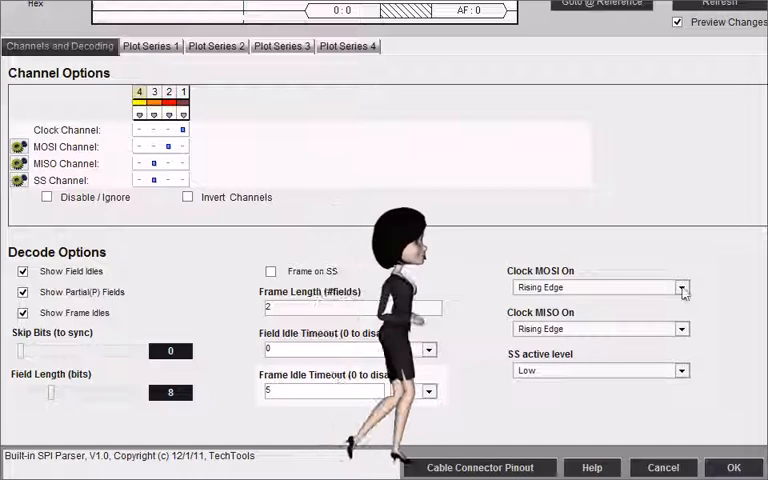
Review the MOSI and MISO clock edge choices, keeping Rising Edge for both.
click(684, 288)
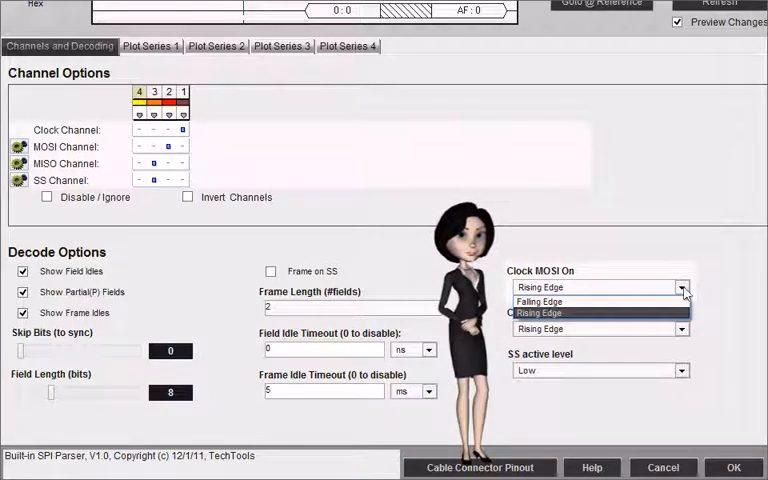
click(540, 300)
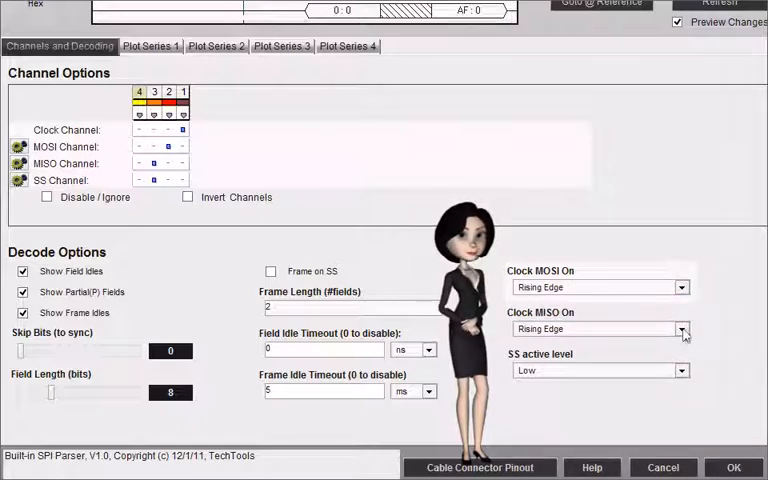
click(600, 328)
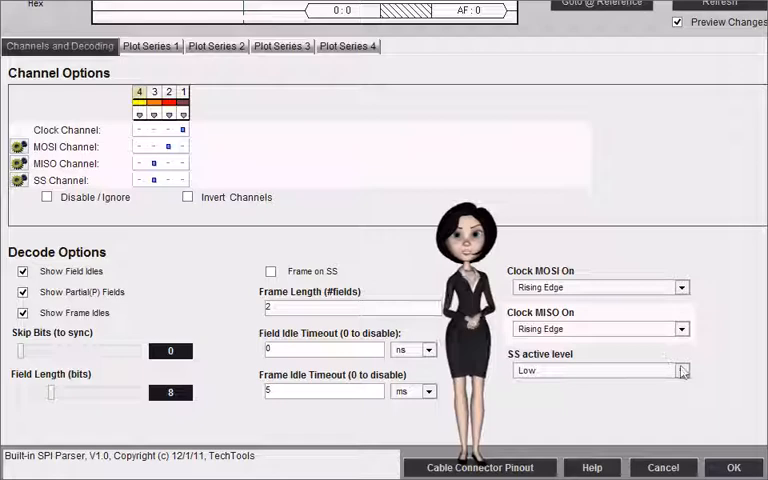
Try SS active High, return it to Low, and accept the settings to close the editor.
click(684, 370)
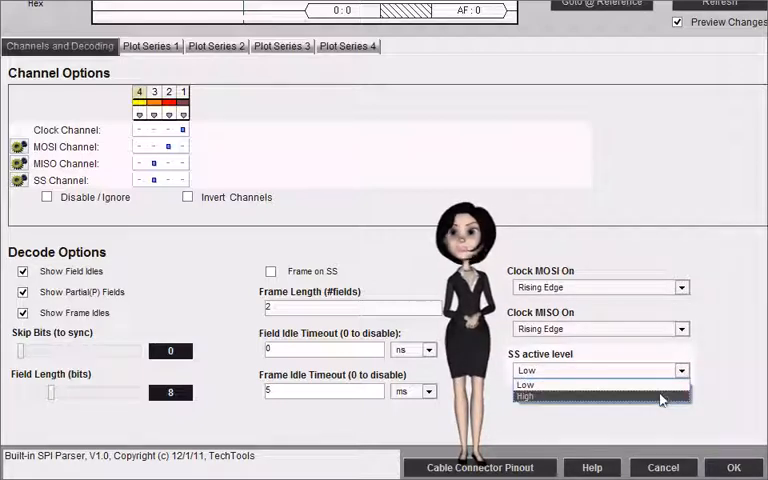
click(524, 396)
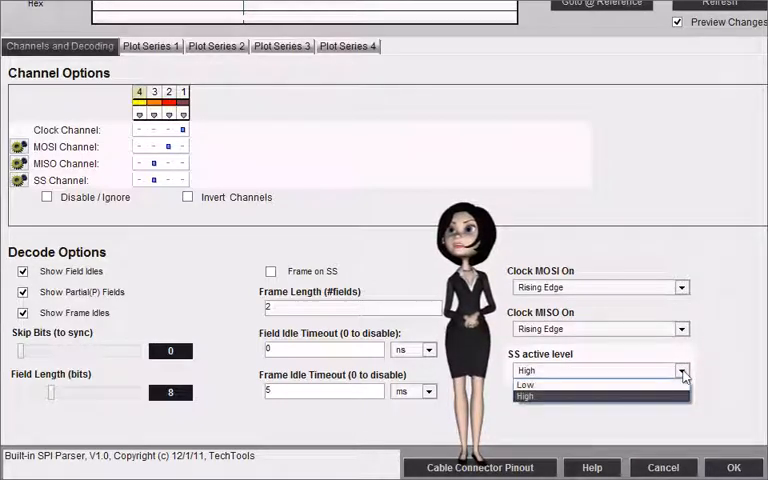
click(526, 384)
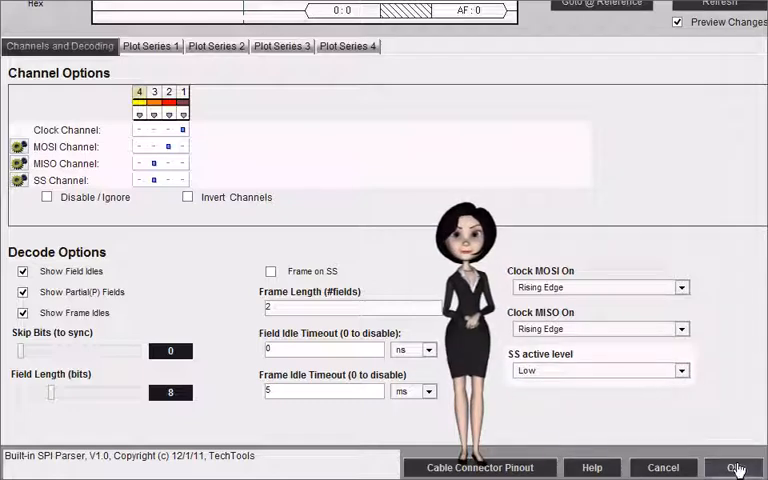
click(738, 468)
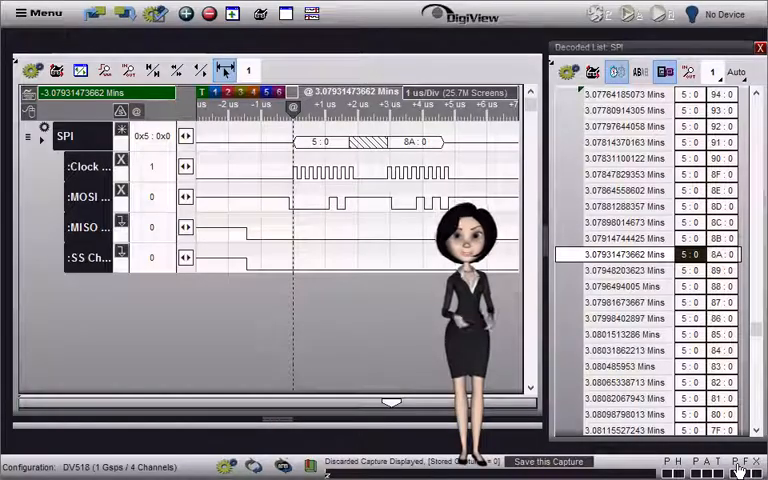